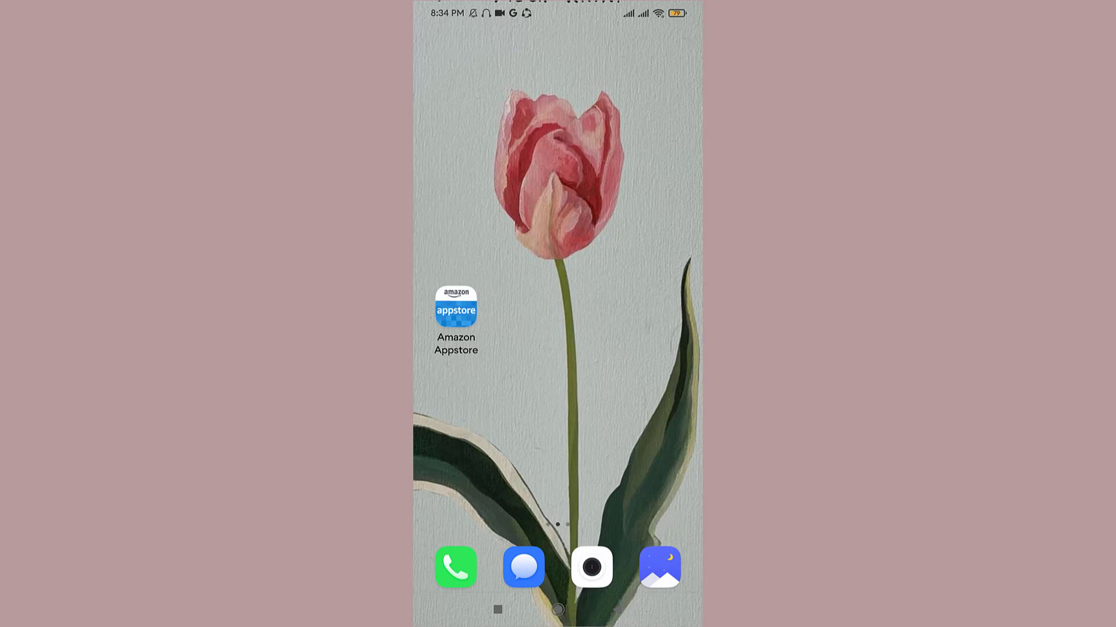
# - Launch the Amazon Appstore and choose to sign in as an existing Amazon customer
pyautogui.click(455, 308)
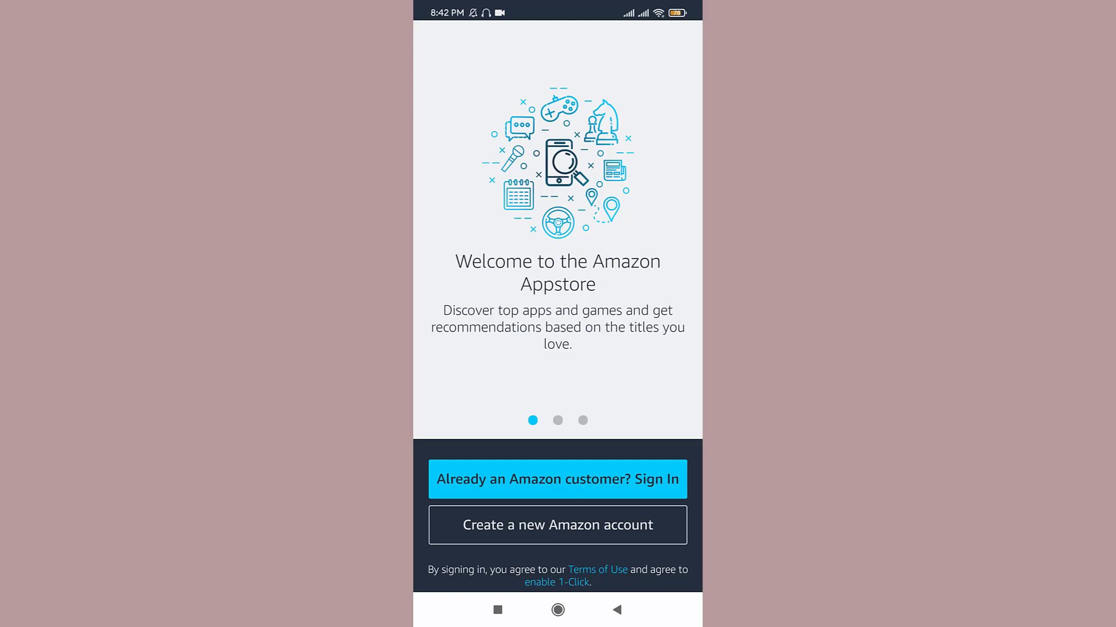
pyautogui.click(557, 479)
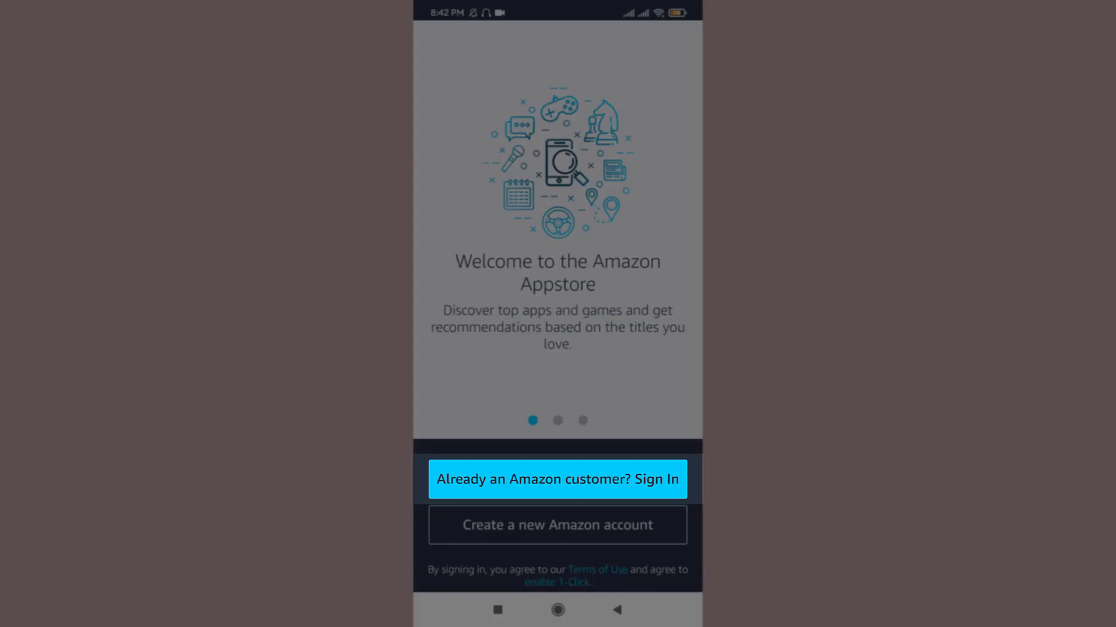
pyautogui.click(558, 479)
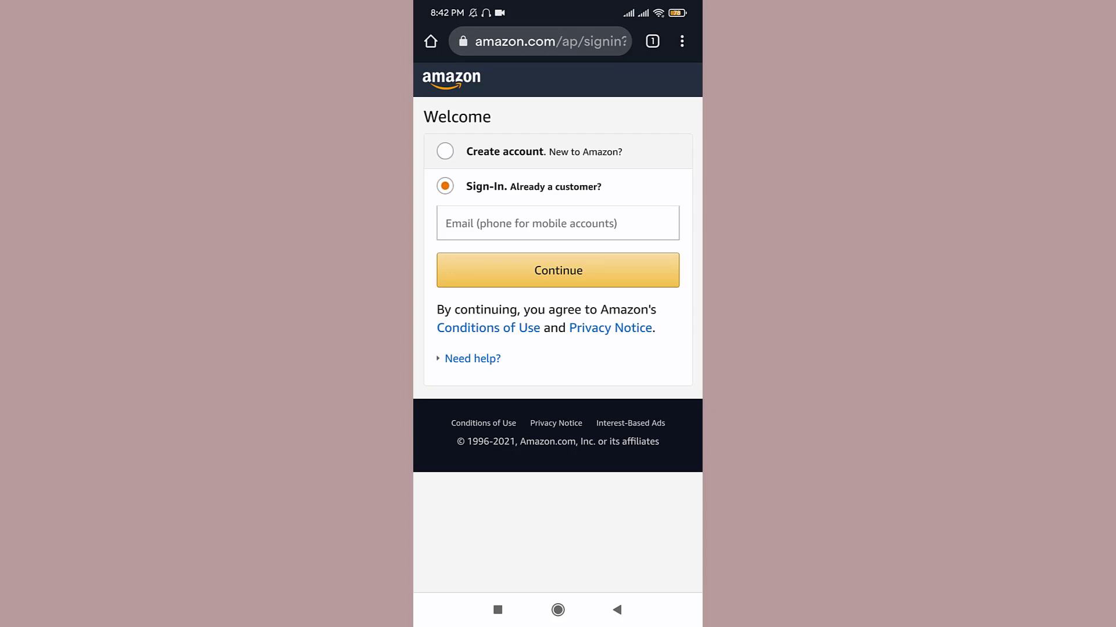
pyautogui.click(557, 222)
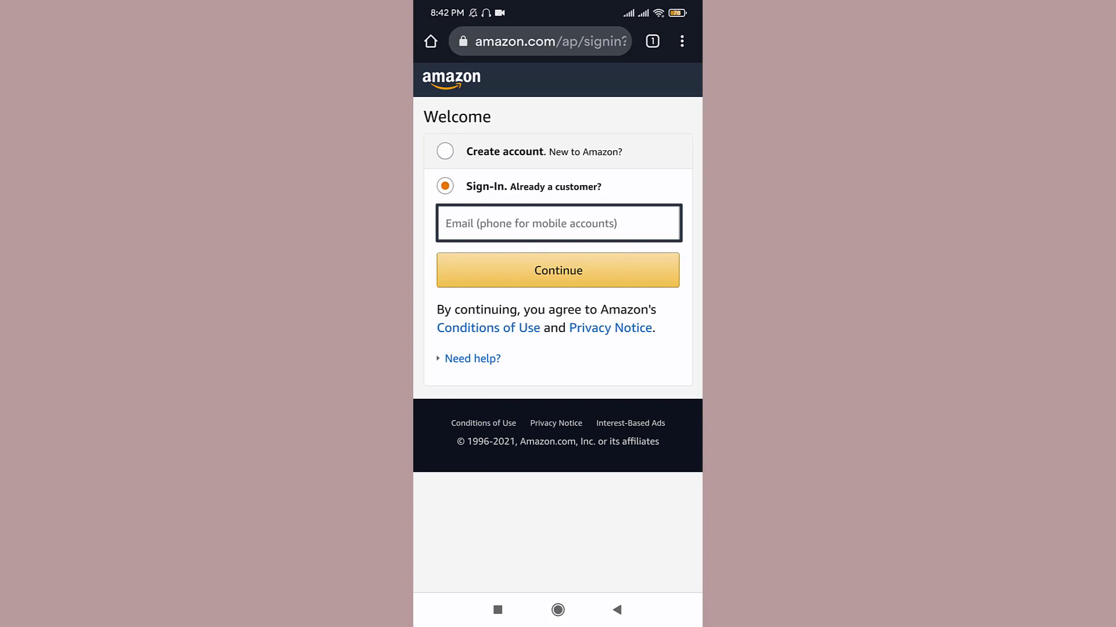
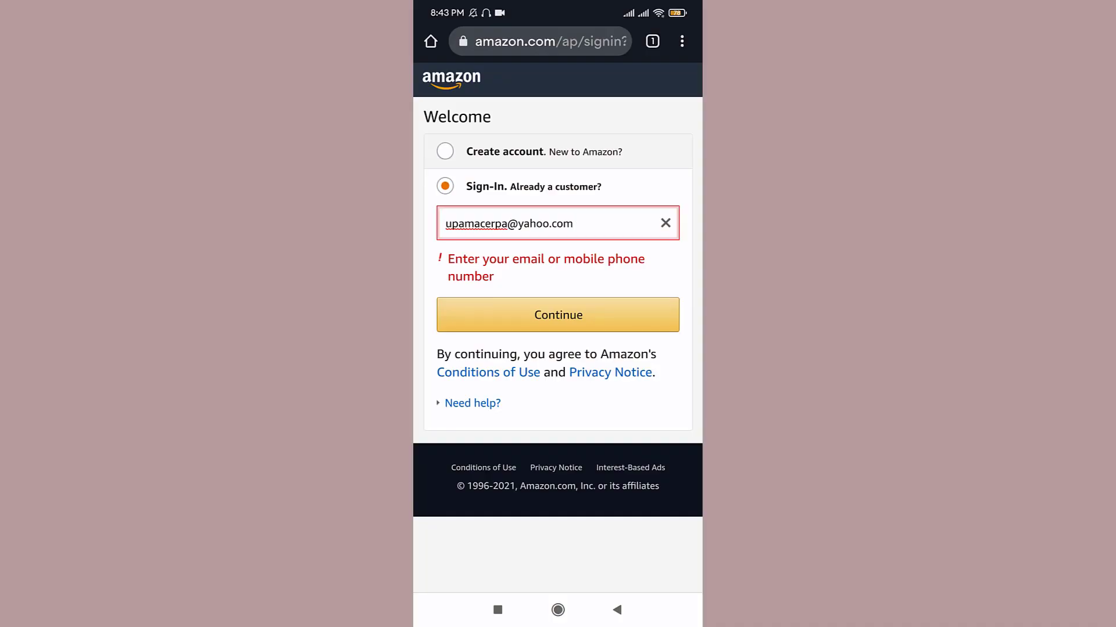
pyautogui.click(557, 314)
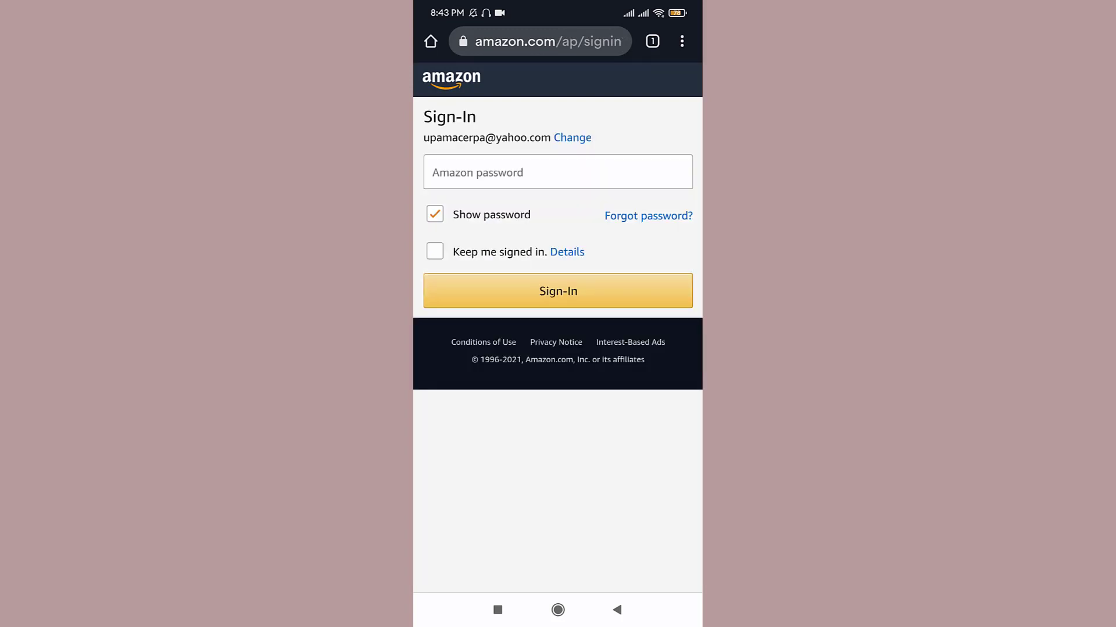
# - Enter the account password and submit it to reach the signed-in Amazon home page
pyautogui.click(557, 172)
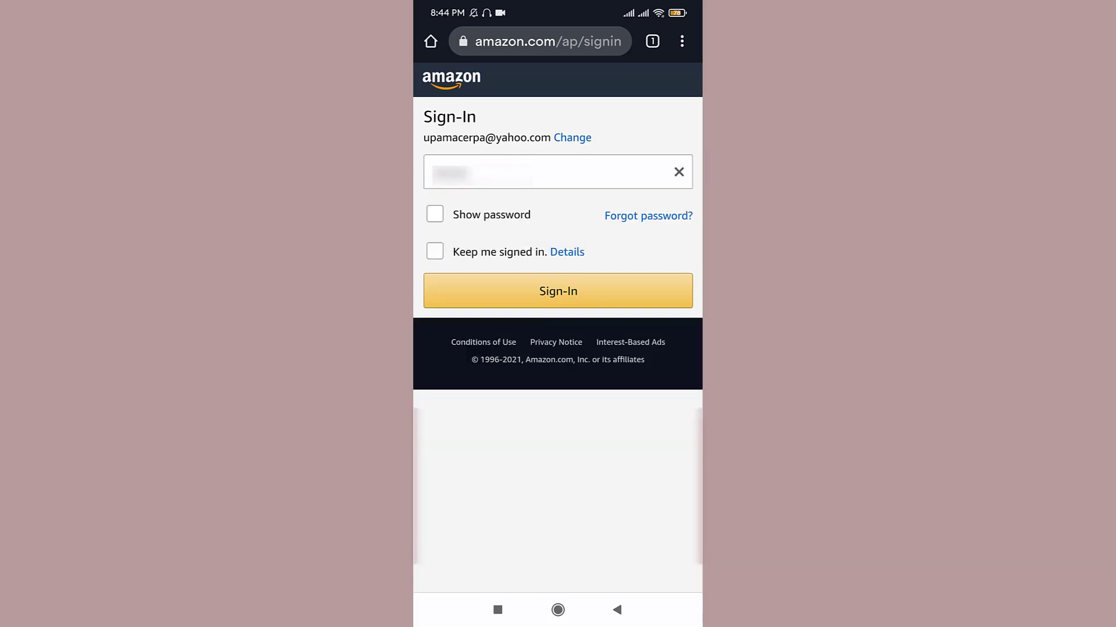
pyautogui.click(557, 290)
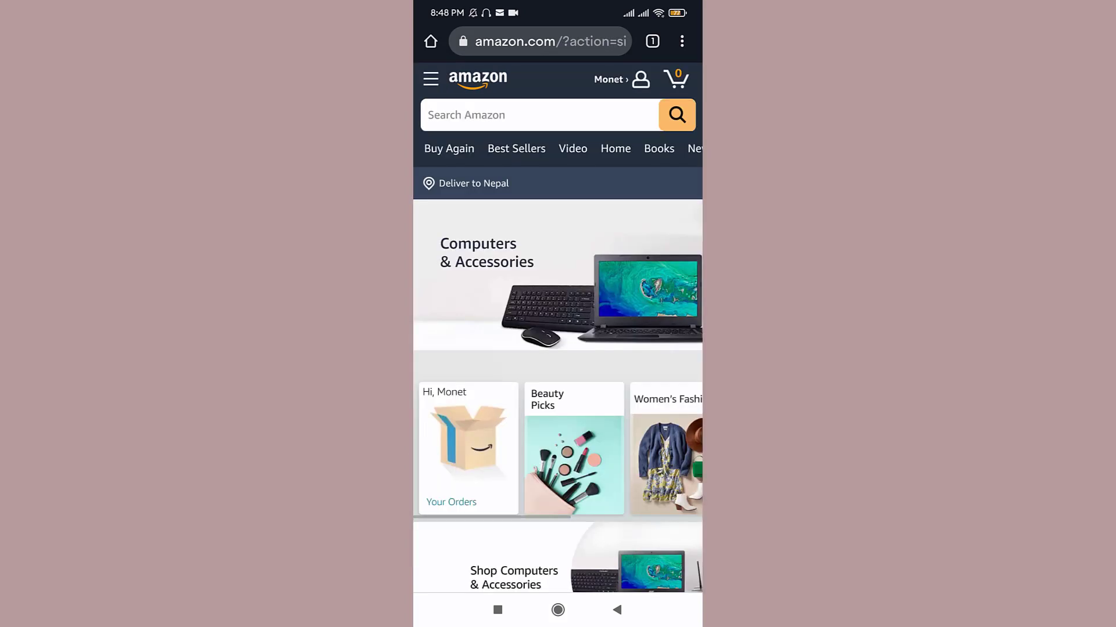